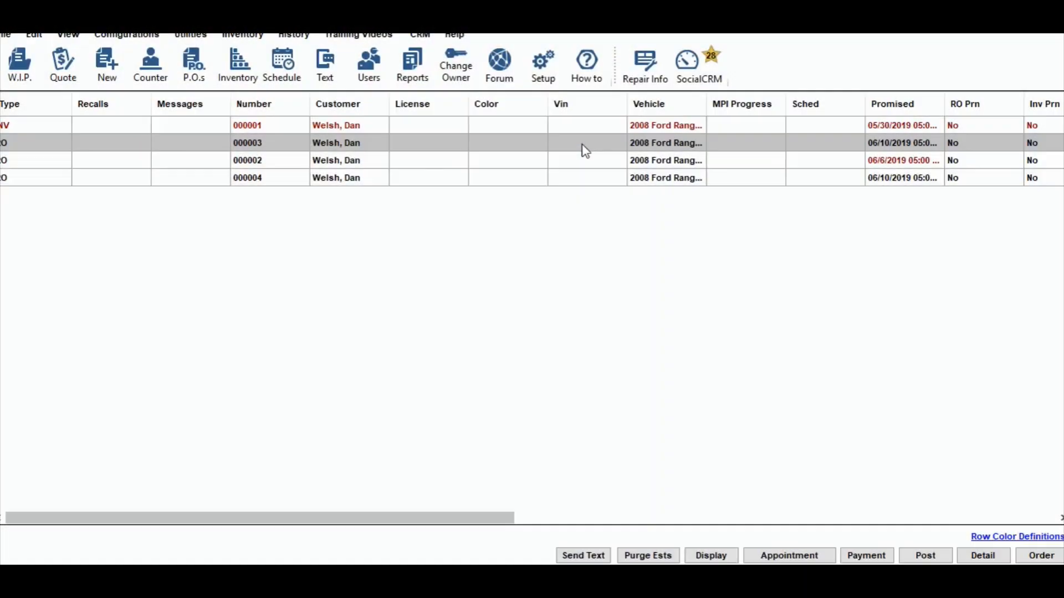
mouse_move(661, 276)
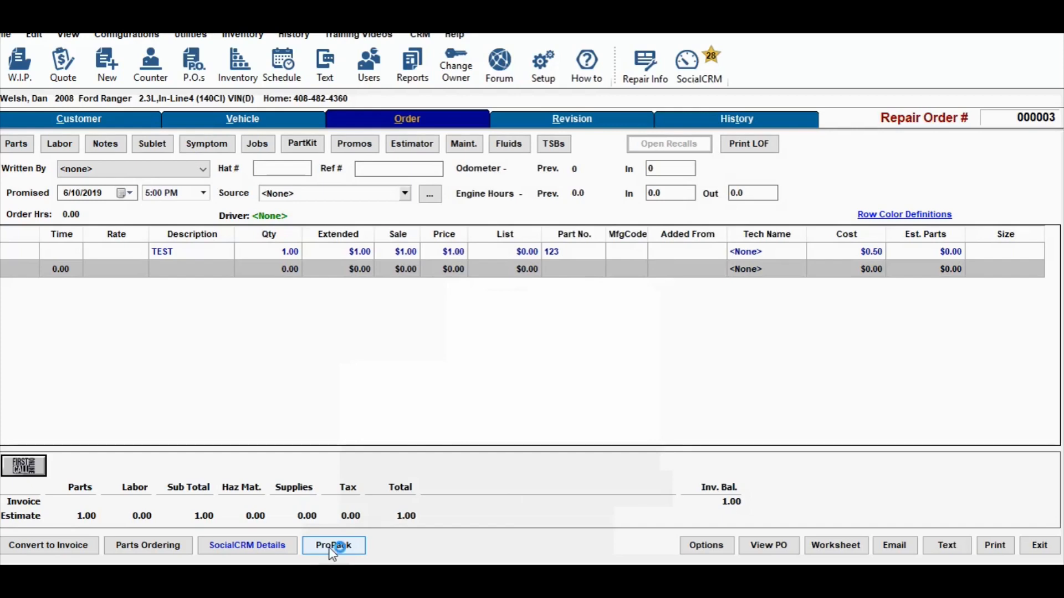
Launch QuickCharge Pro for this repair order from the ProPack bolt-on add-ons menu
click(334, 546)
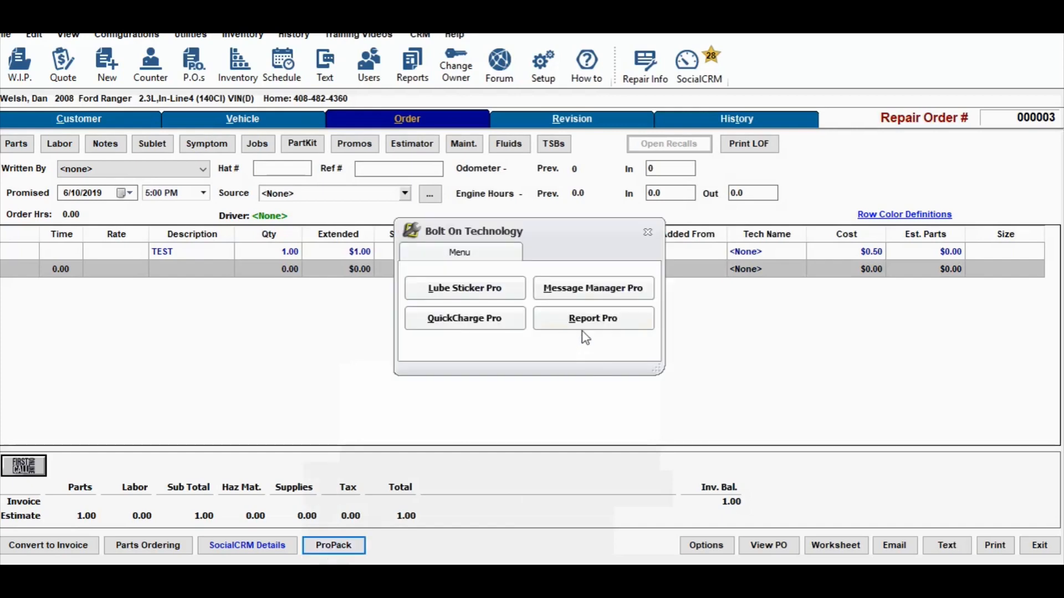
mouse_move(444, 325)
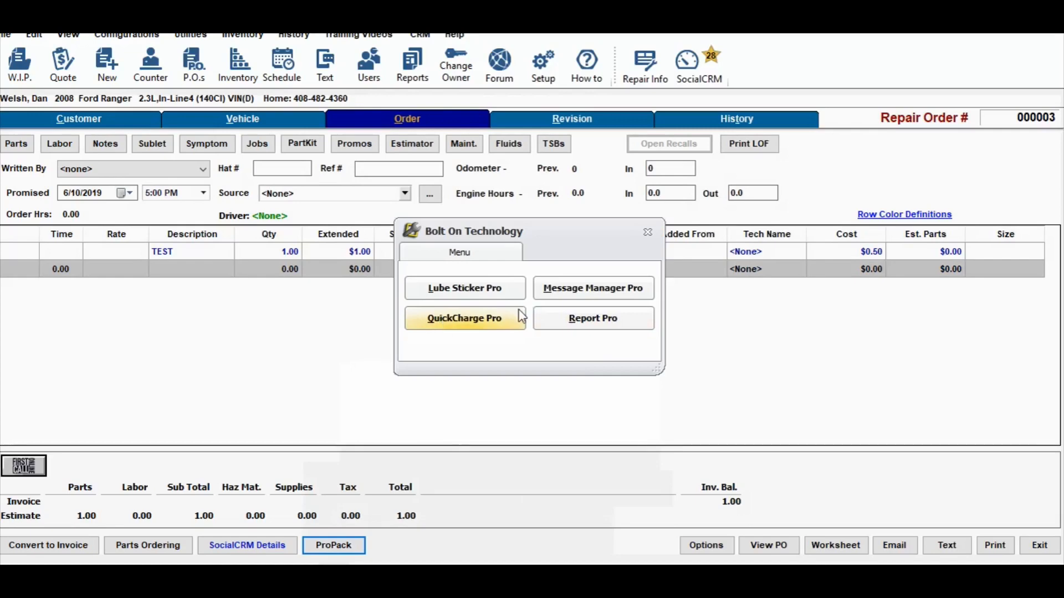
click(466, 318)
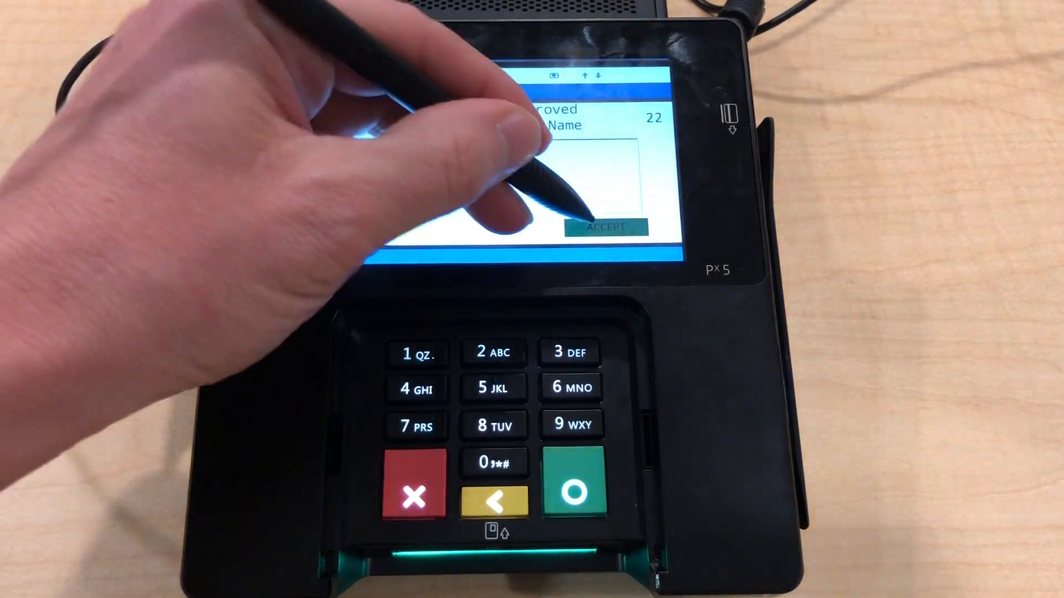
Accept the customer's signature for the $1.00 charge on the card terminal
click(603, 227)
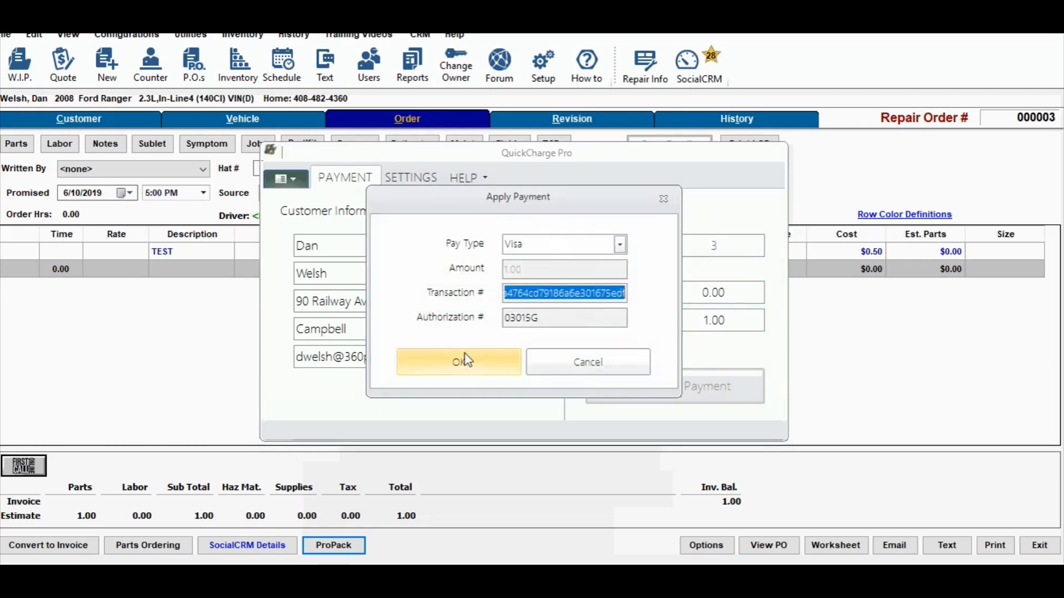
Apply the Visa payment without a receipt and review the invoice's signature, $1.00 payment and $0.00 balance
click(459, 362)
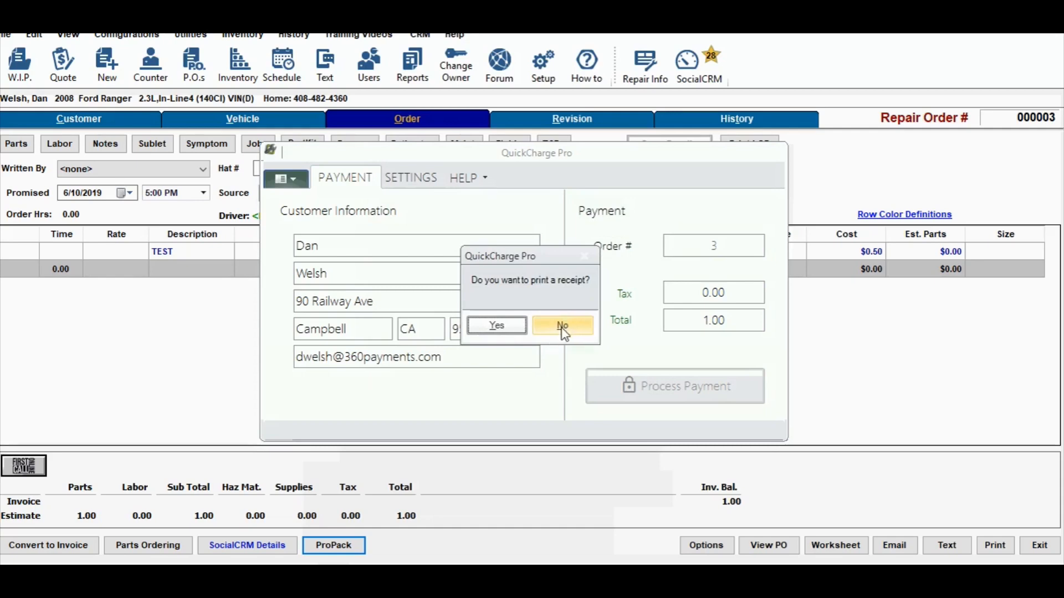
click(562, 326)
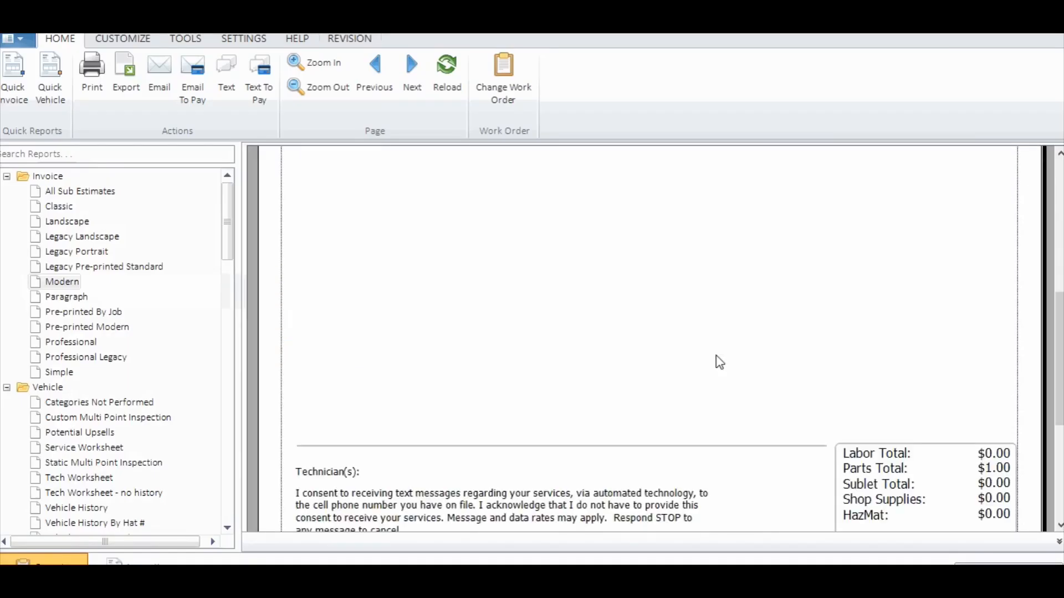
scroll(down, 3)
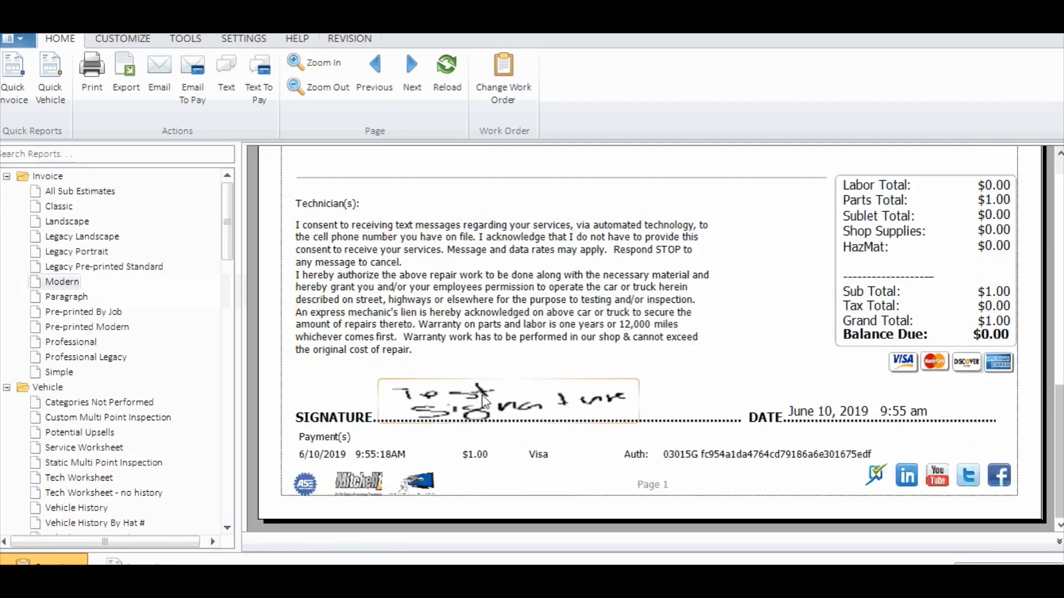